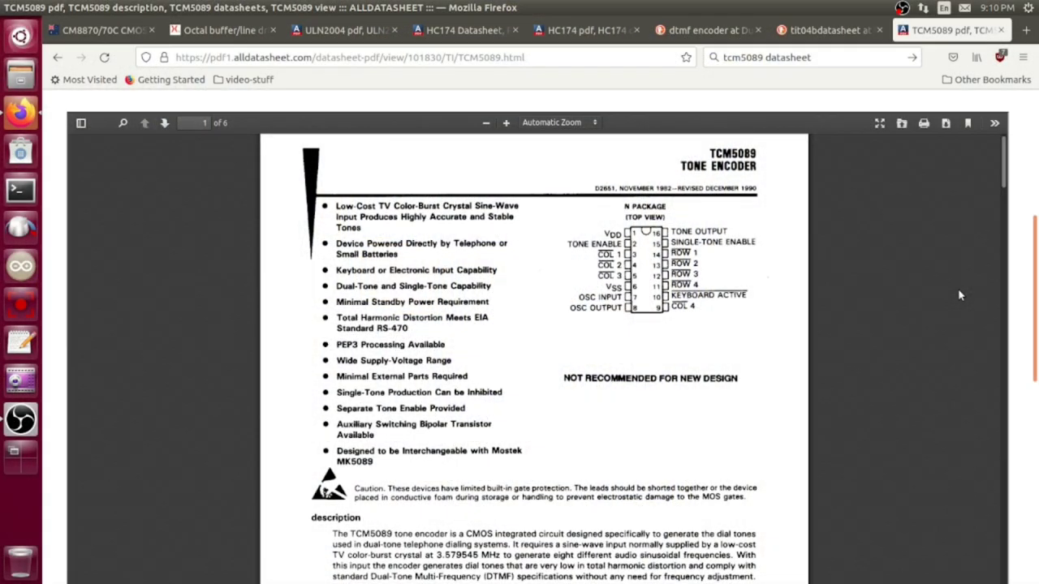
pyautogui.moveTo(854, 200)
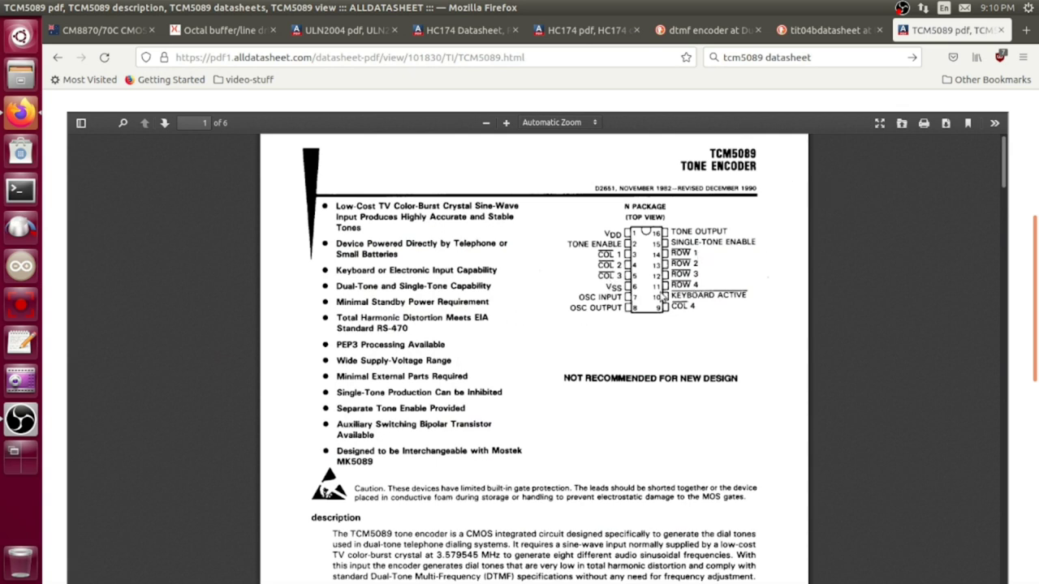
pyautogui.moveTo(725, 273)
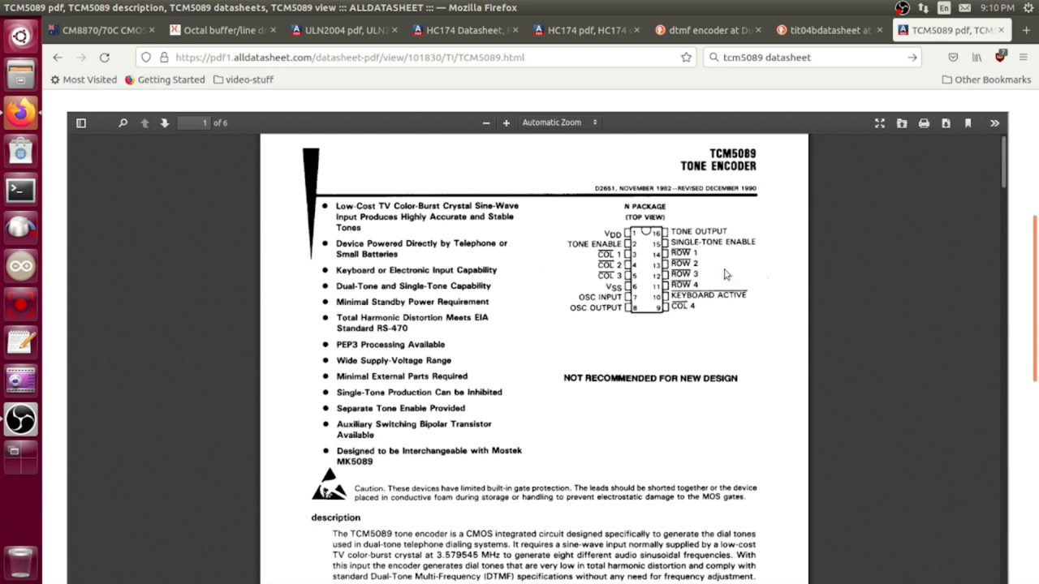
pyautogui.moveTo(735, 240)
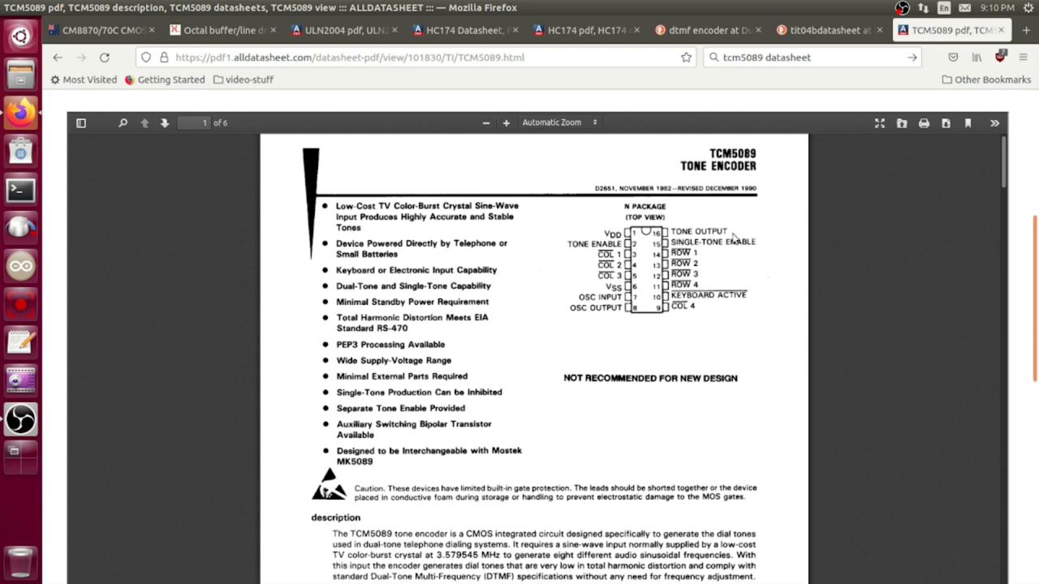
pyautogui.moveTo(706, 253)
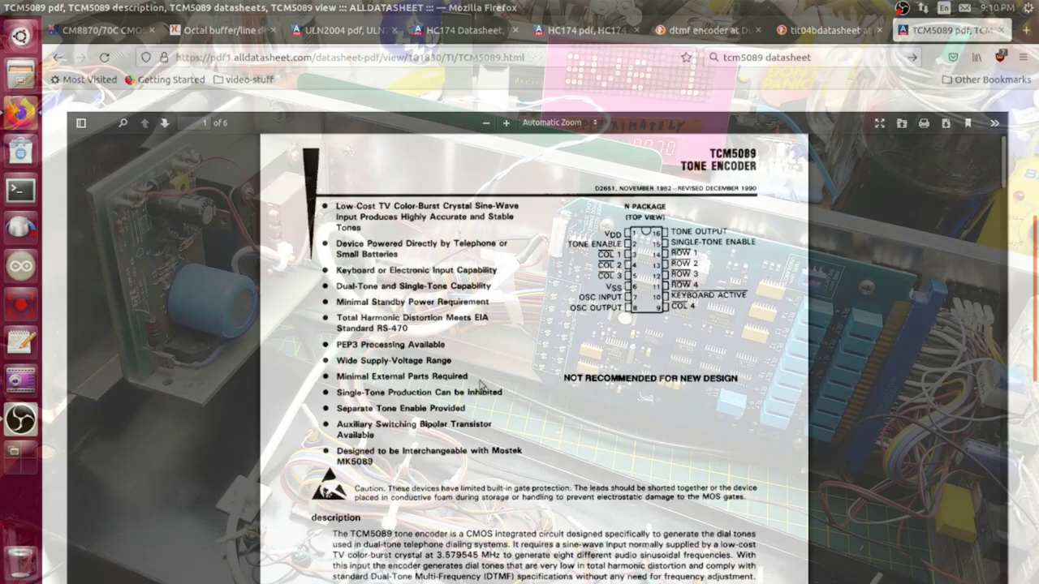
# Step: Scroll page 1 of the CM8870/70C datasheet to the Product Description and Block Diagram
pyautogui.click(341, 30)
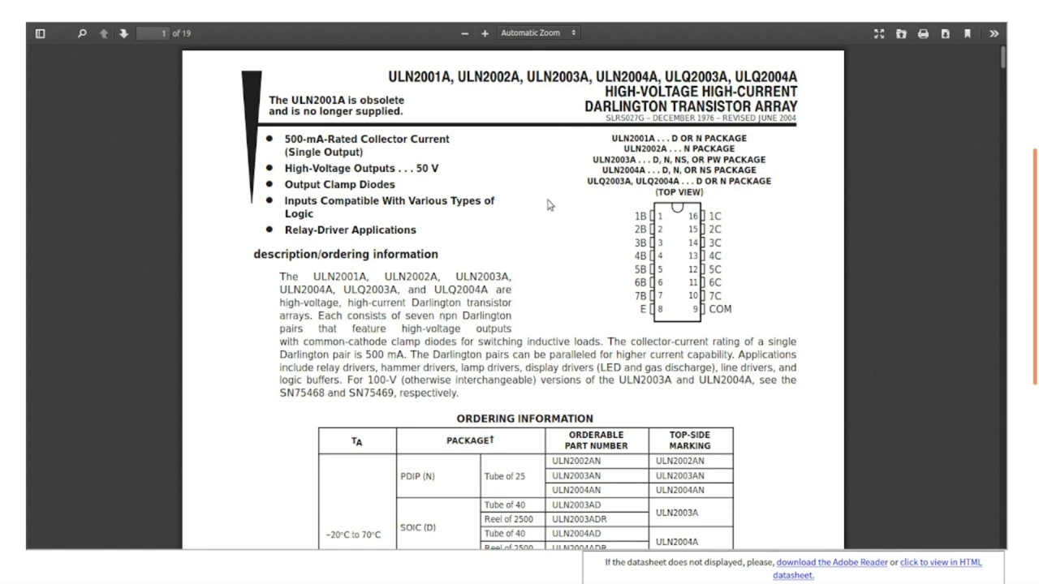
pyautogui.moveTo(542, 172)
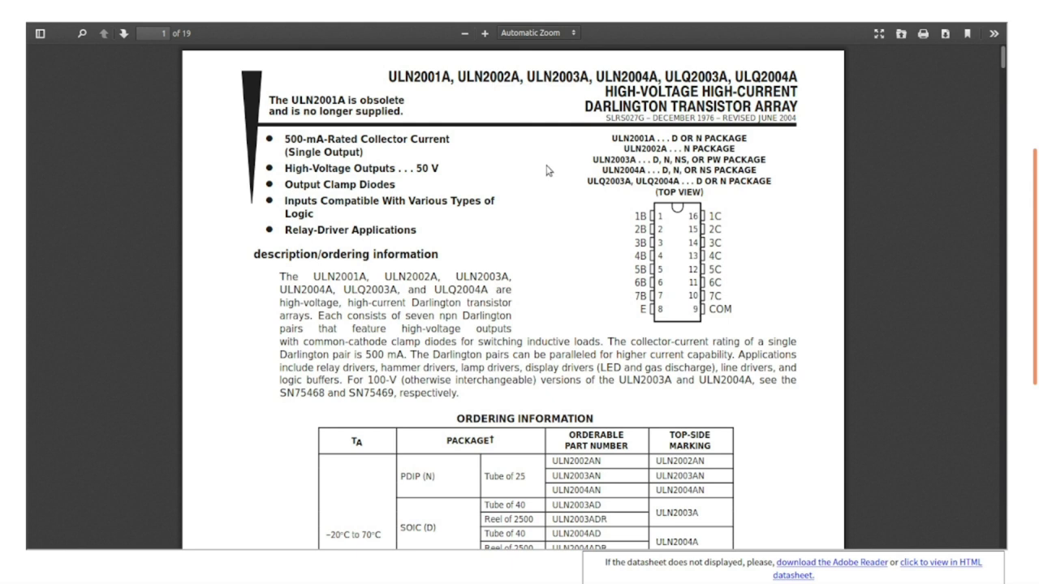
pyautogui.moveTo(553, 166)
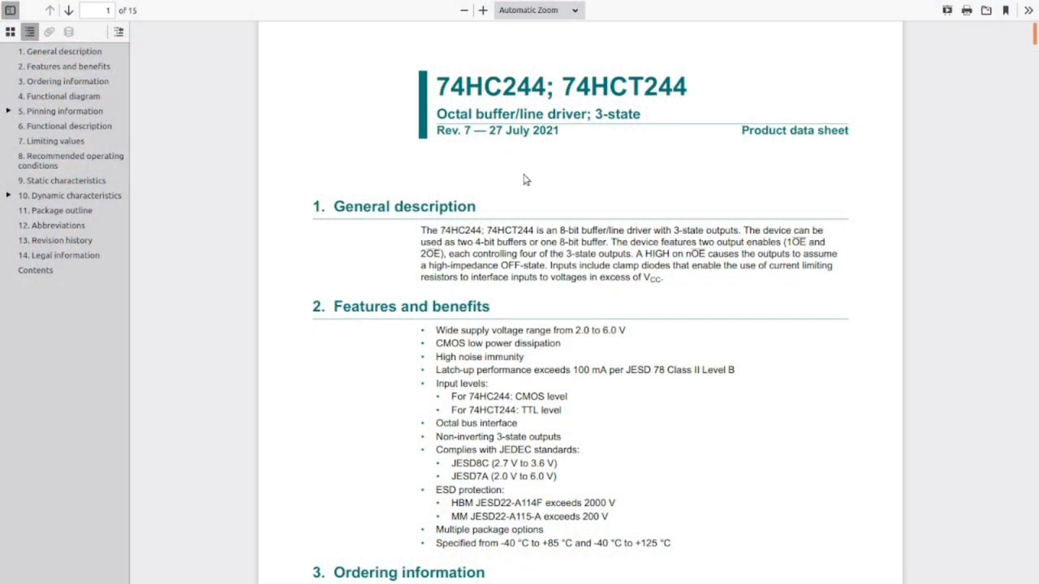
pyautogui.moveTo(632, 141)
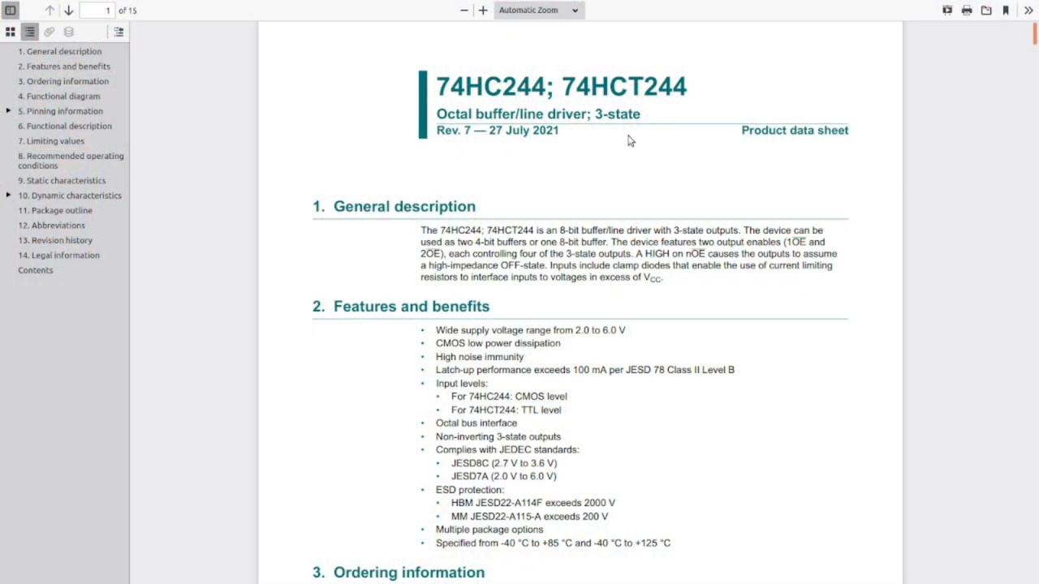
pyautogui.moveTo(625, 153)
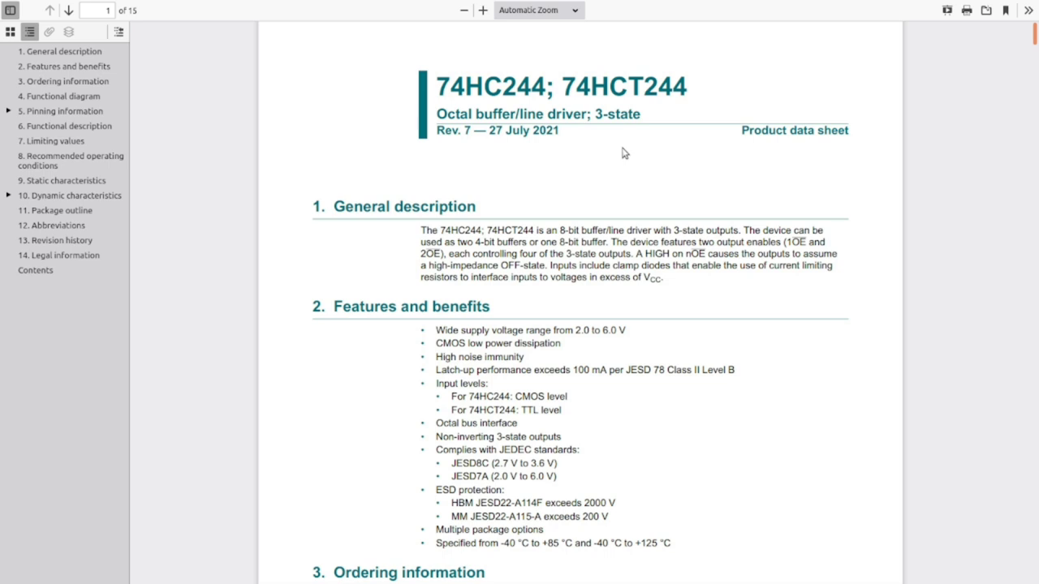
pyautogui.moveTo(680, 160)
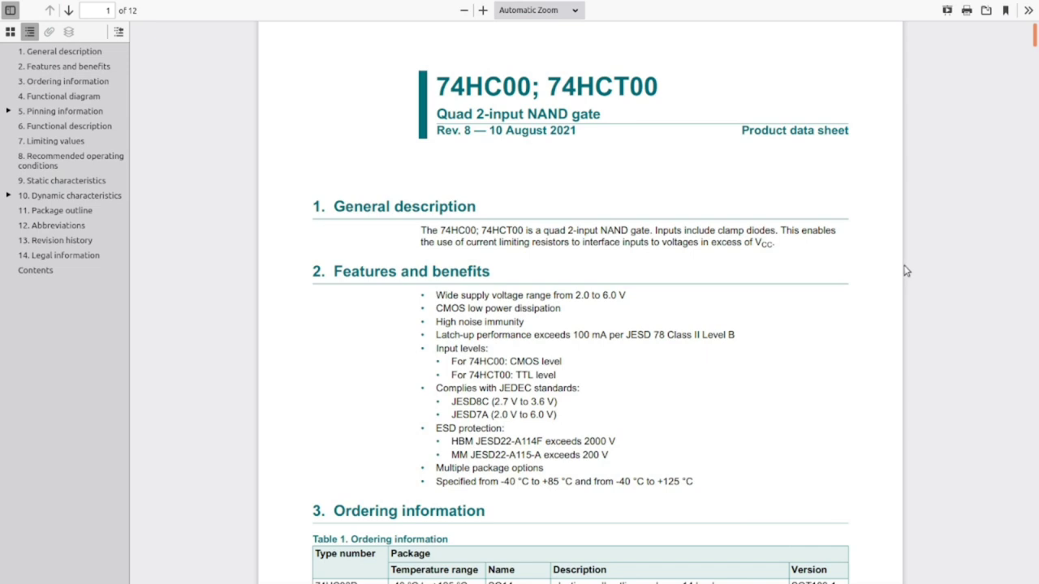
pyautogui.moveTo(894, 271)
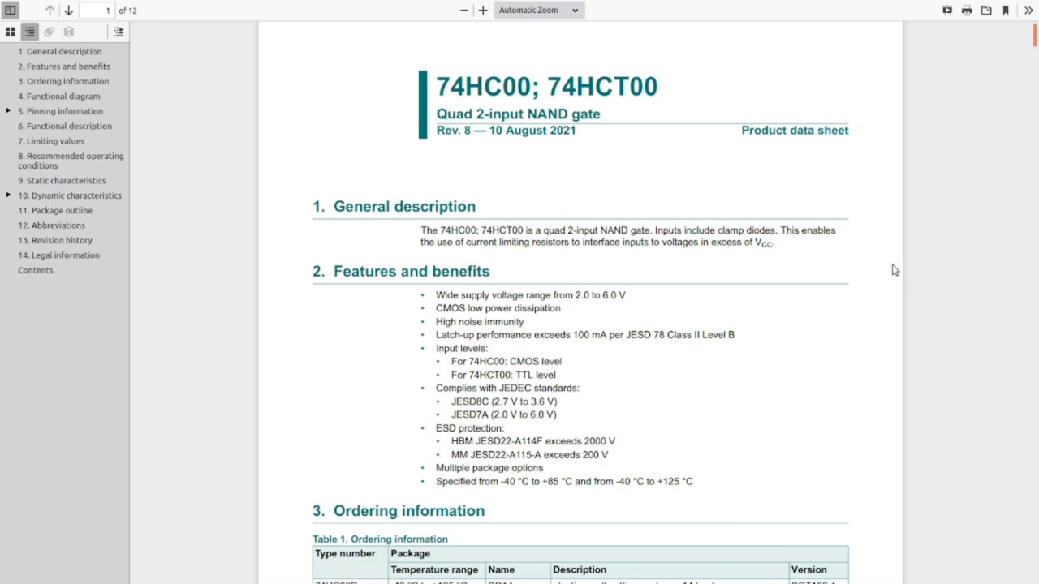
pyautogui.moveTo(577, 370)
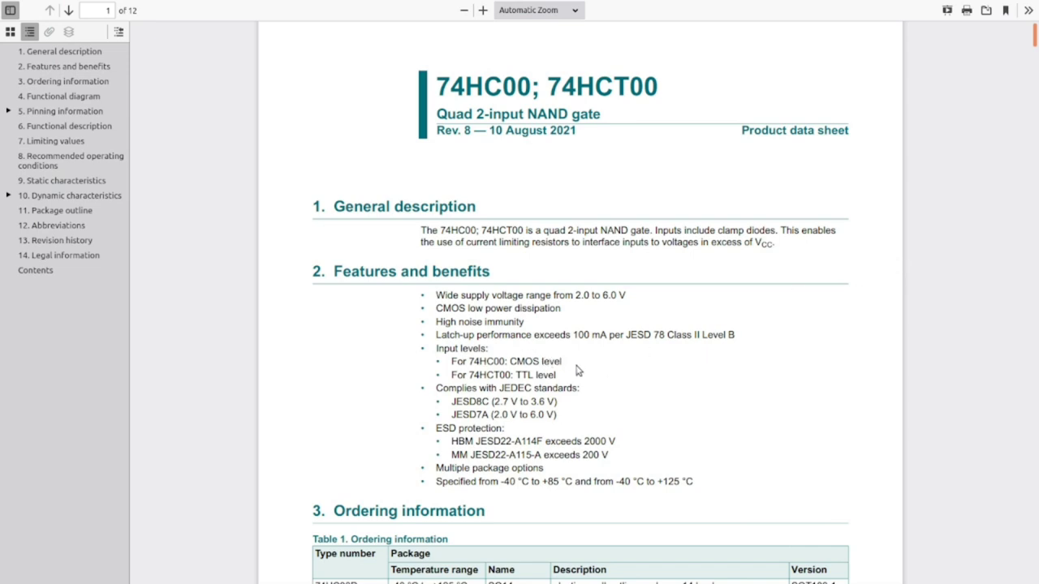
pyautogui.moveTo(747, 385)
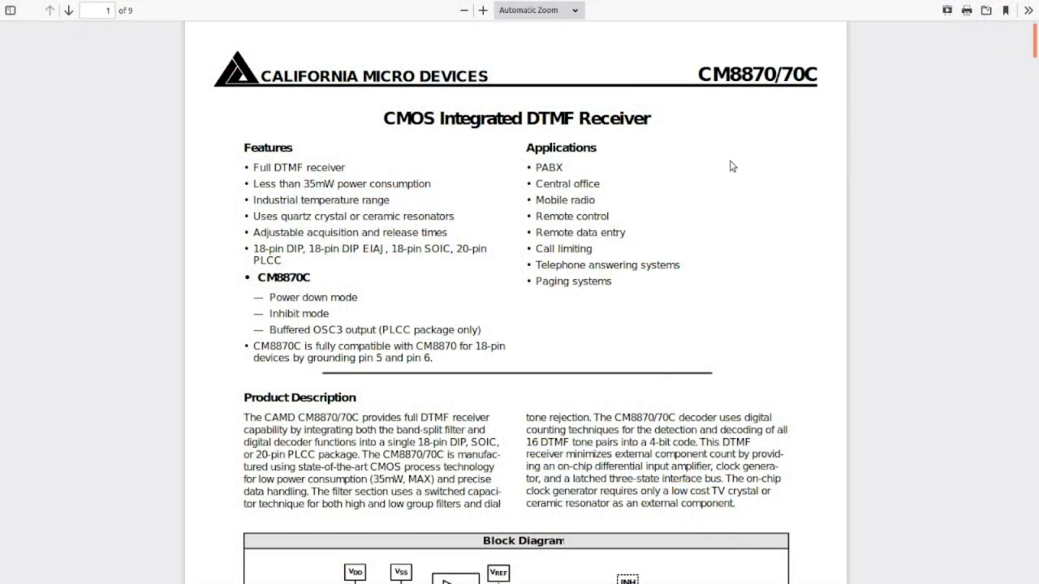
pyautogui.moveTo(804, 184)
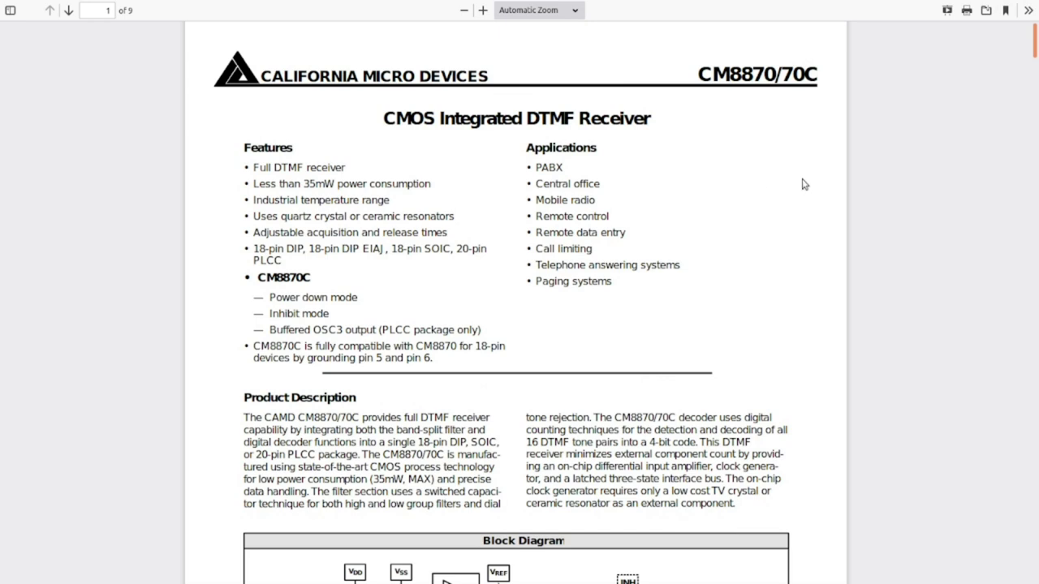
pyautogui.moveTo(783, 185)
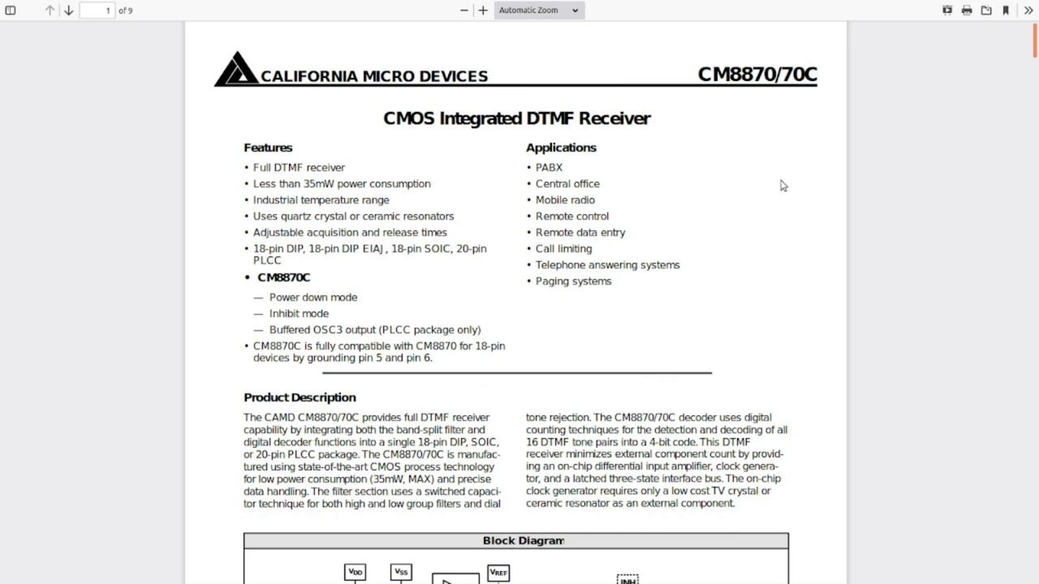
pyautogui.moveTo(798, 214)
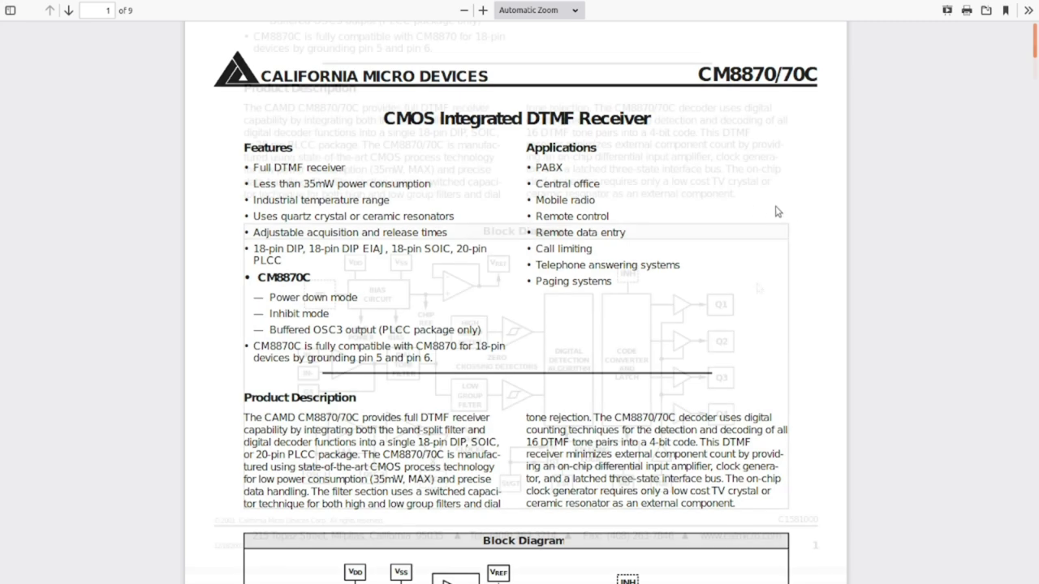
pyautogui.scroll(-3)
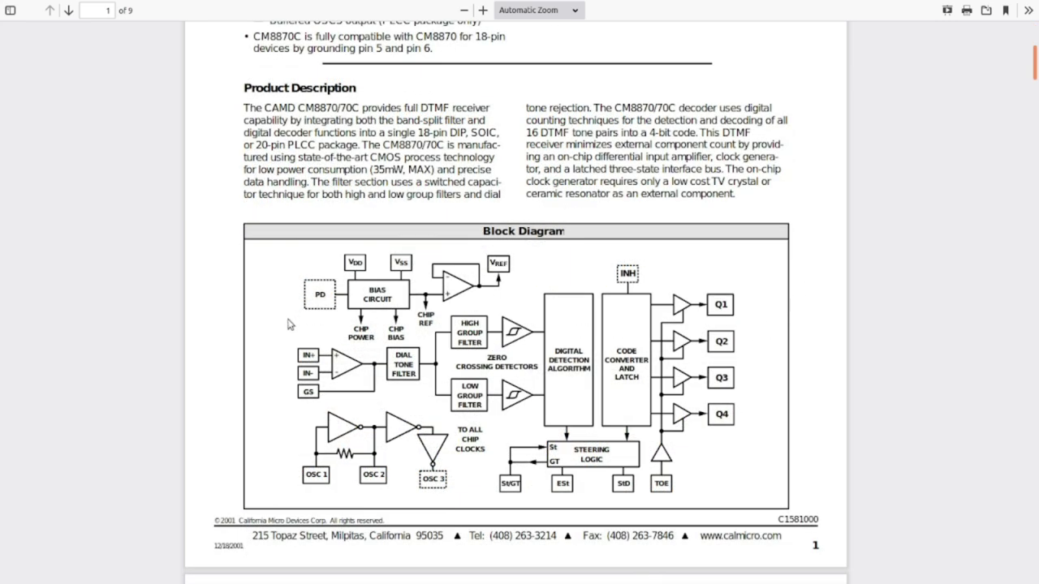
pyautogui.moveTo(741, 327)
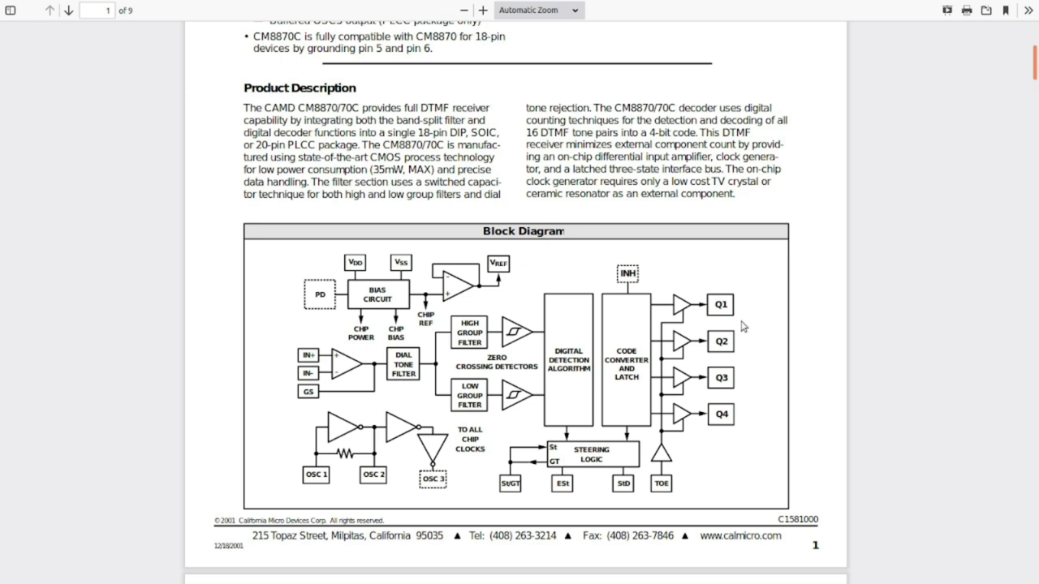
pyautogui.moveTo(735, 425)
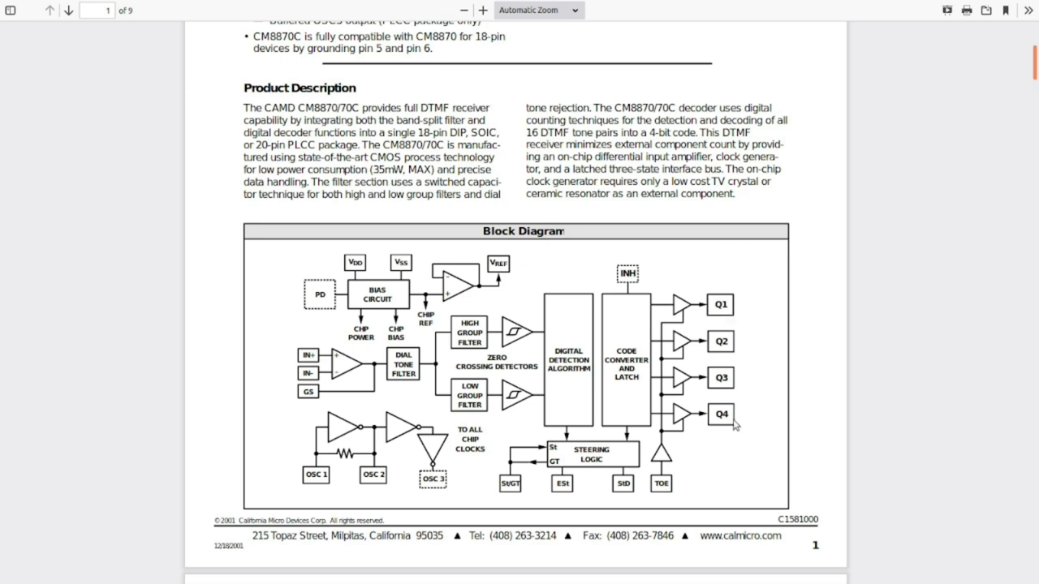
pyautogui.moveTo(750, 314)
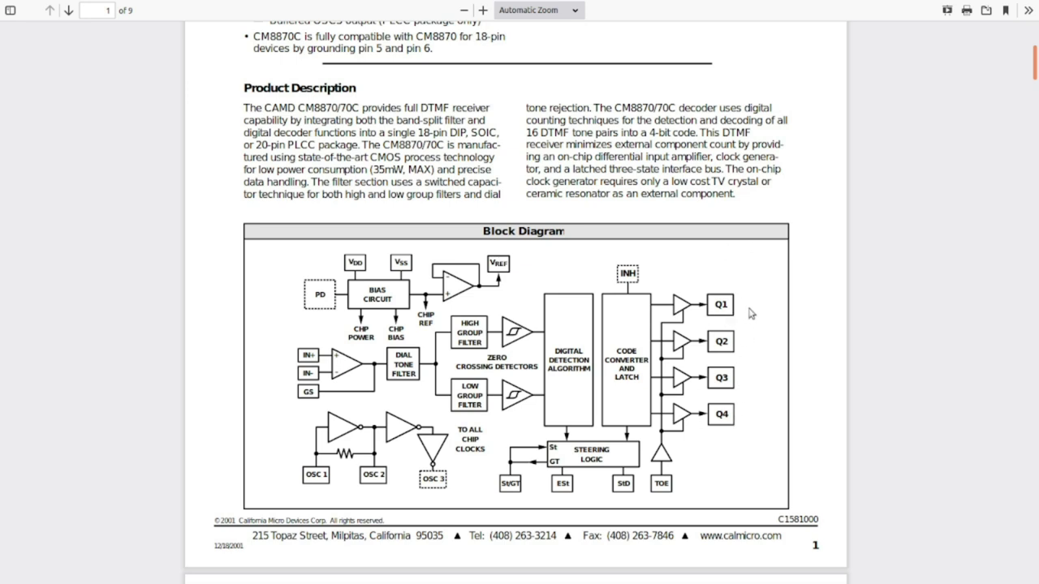
pyautogui.moveTo(604, 132)
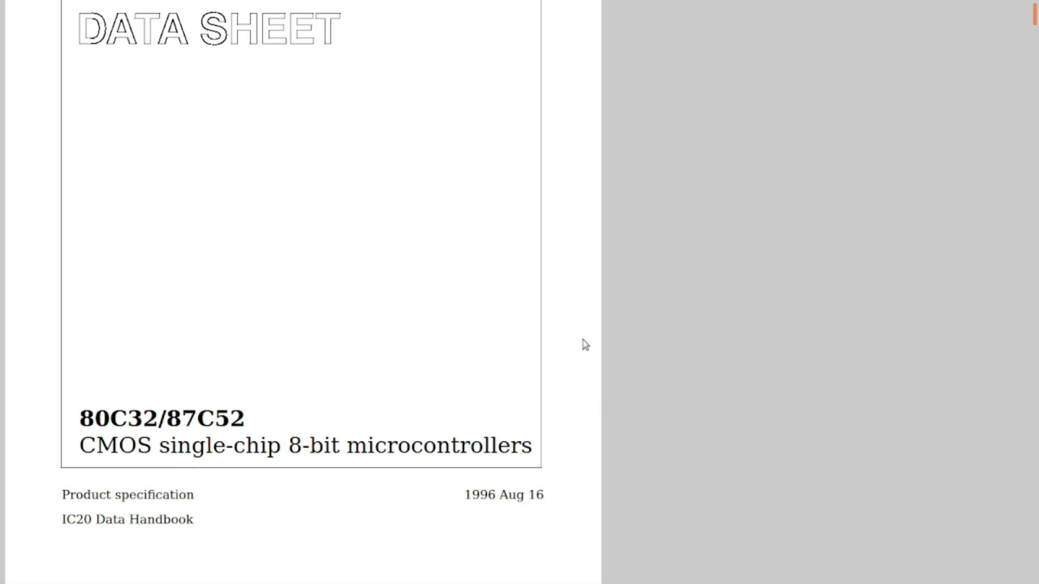
pyautogui.moveTo(566, 471)
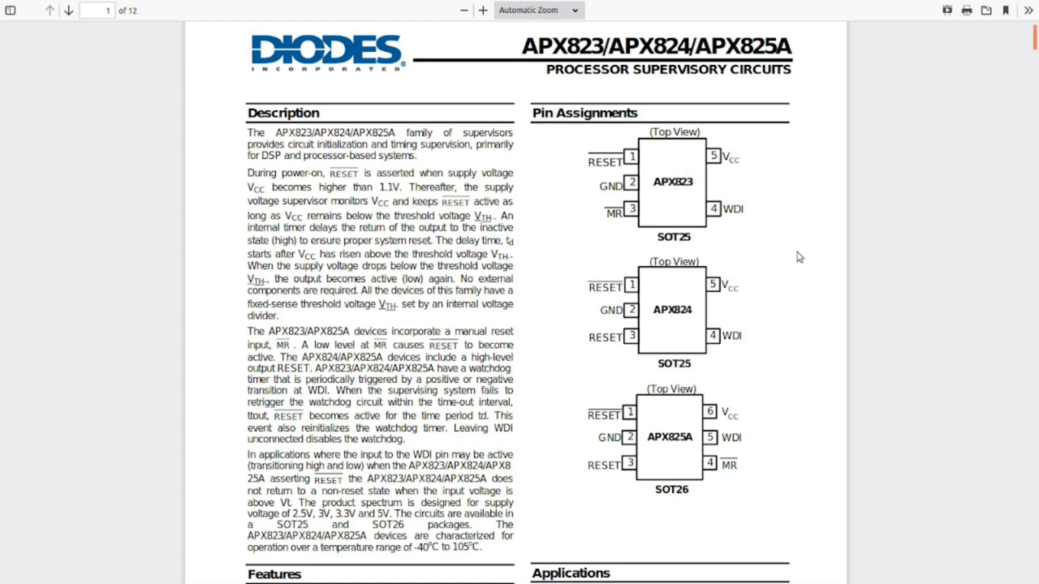
pyautogui.moveTo(816, 272)
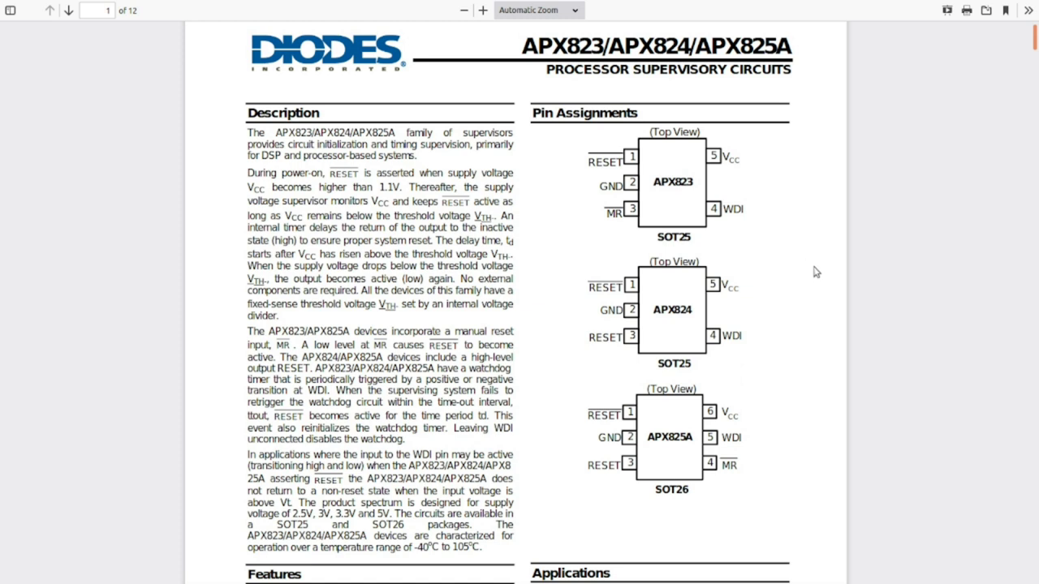
pyautogui.moveTo(805, 250)
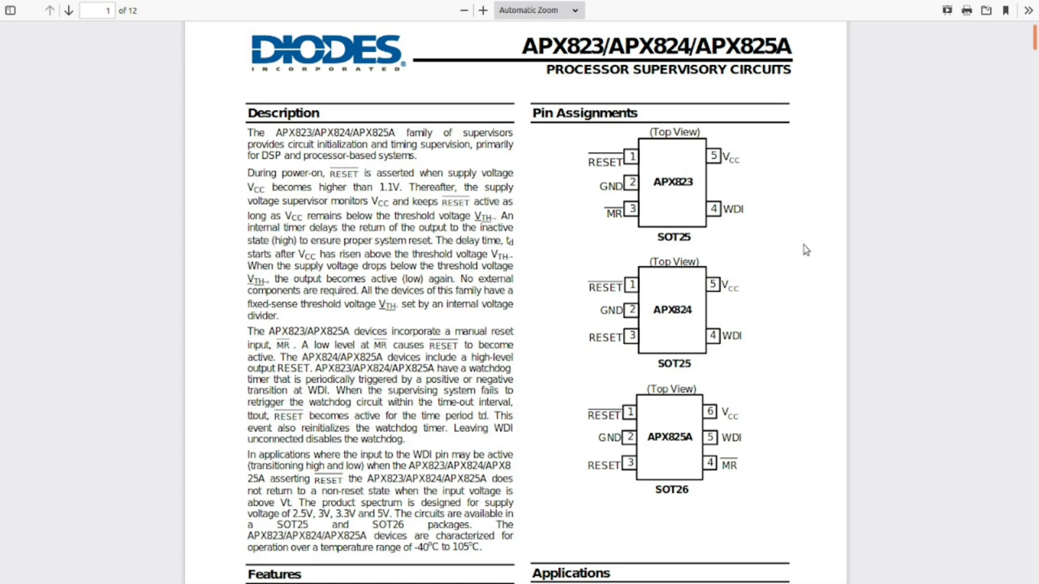
pyautogui.moveTo(809, 395)
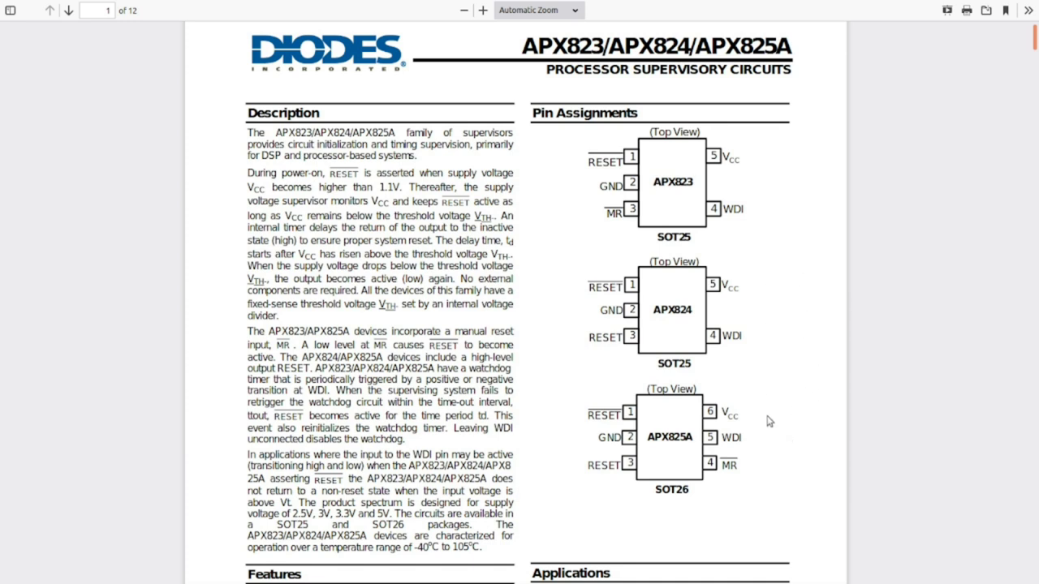
# Step: Scroll the APX823/824/825A datasheet down to the Absolute Maximum Ratings table on page 3
pyautogui.scroll(-3)
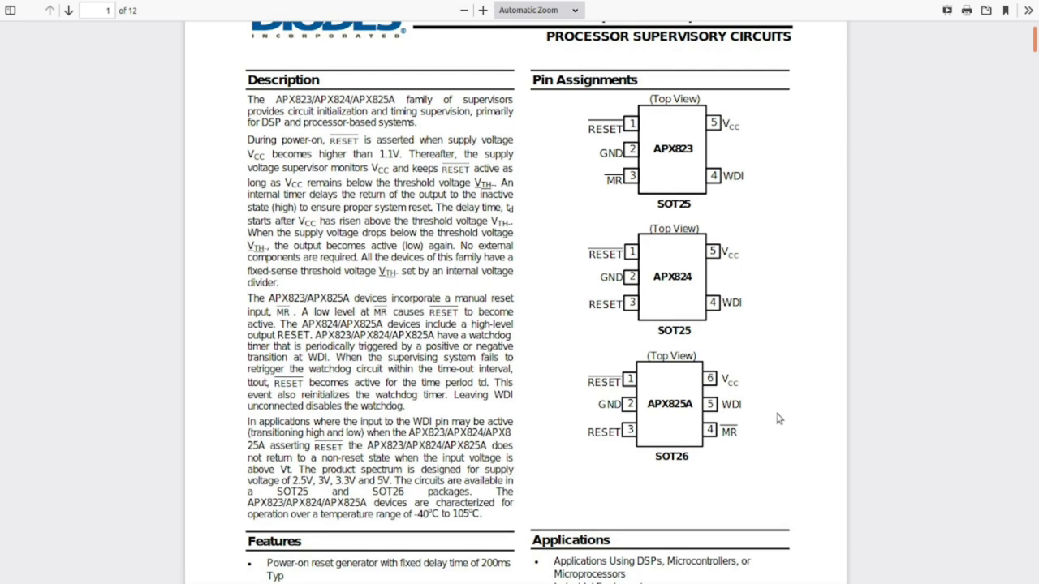
pyautogui.scroll(-3)
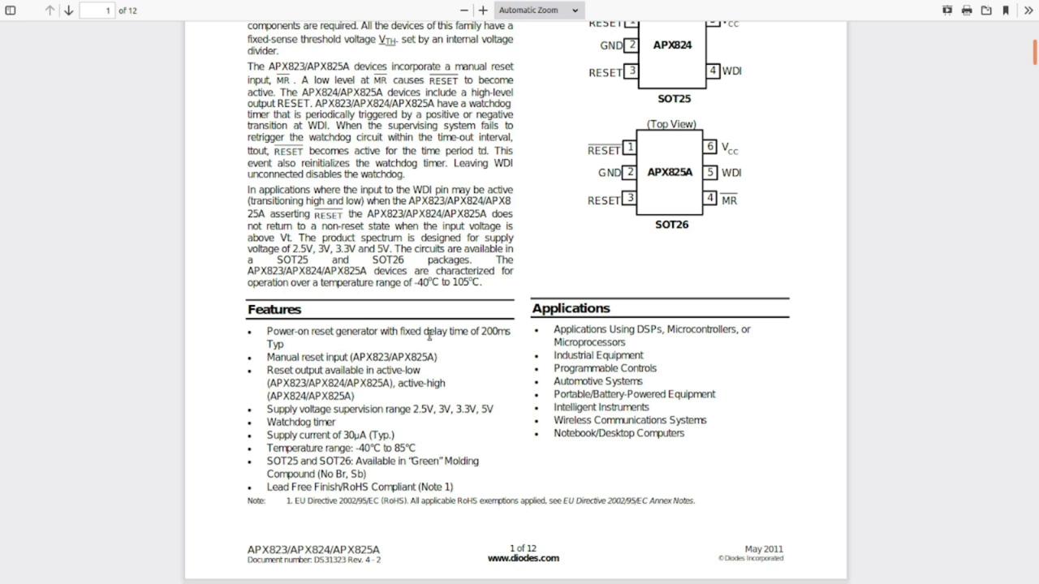
pyautogui.moveTo(463, 367)
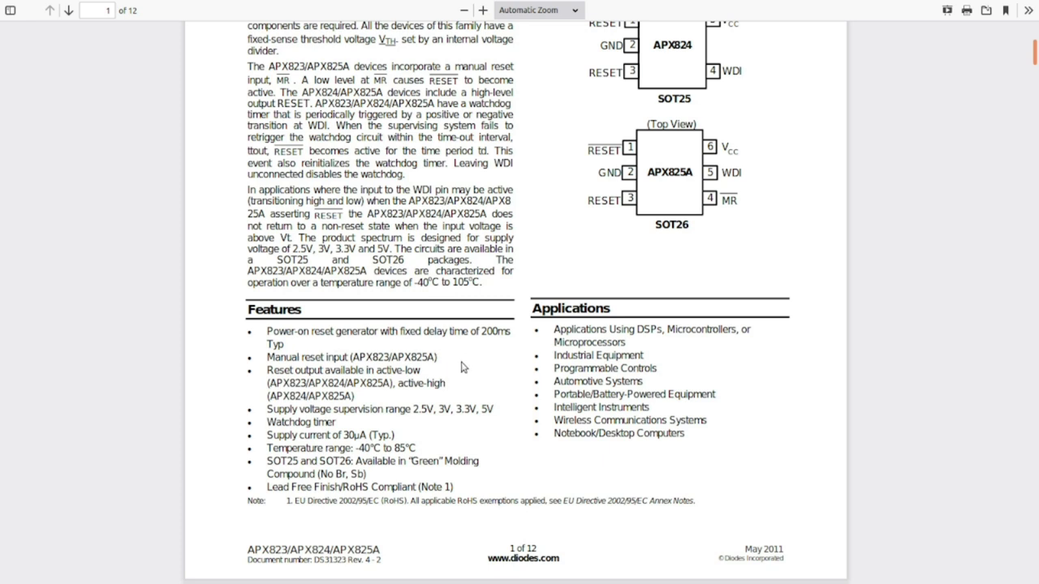
pyautogui.moveTo(483, 408)
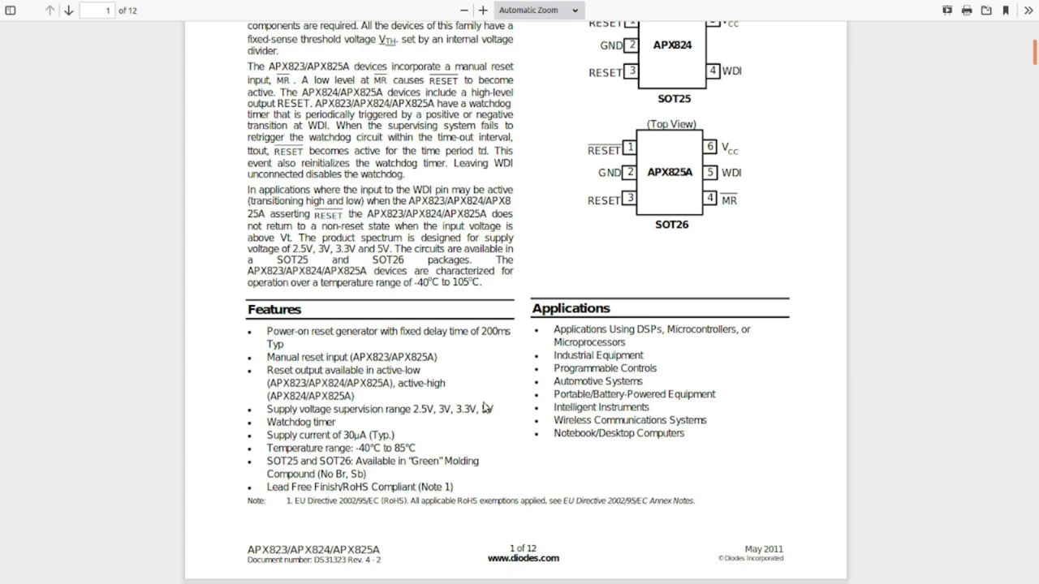
pyautogui.scroll(-3)
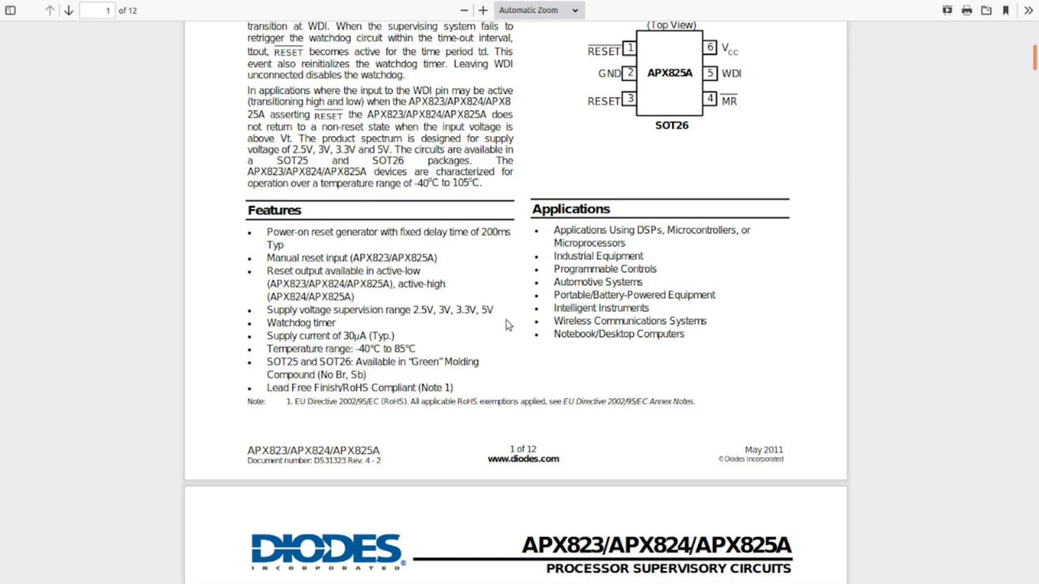
pyautogui.scroll(-3)
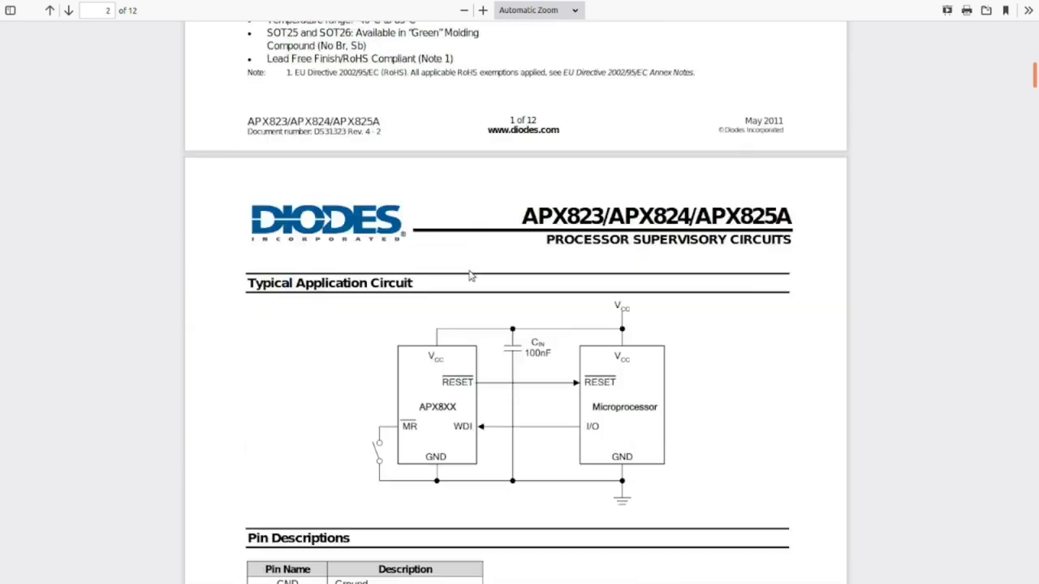
pyautogui.scroll(-3)
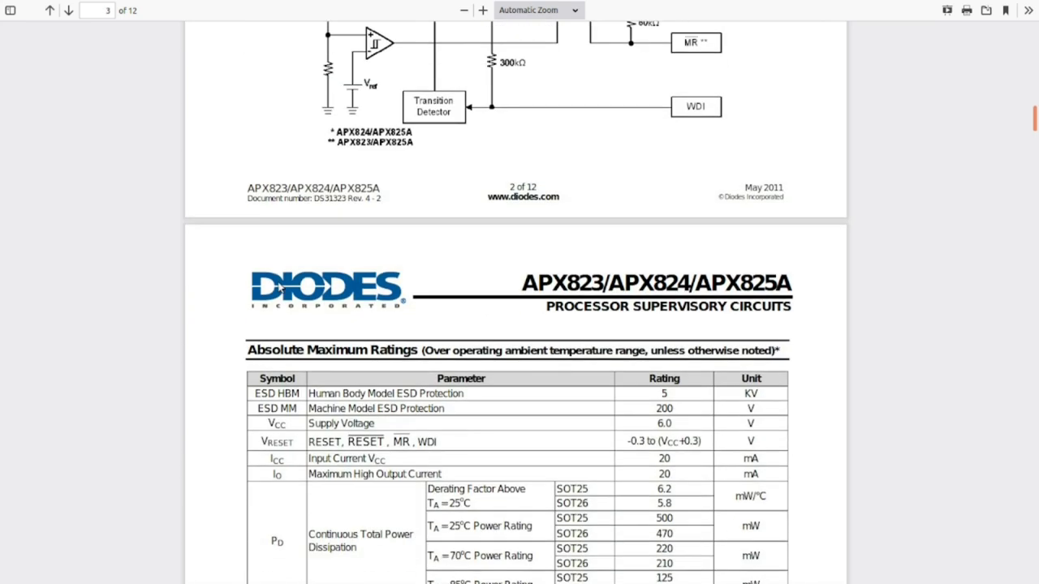